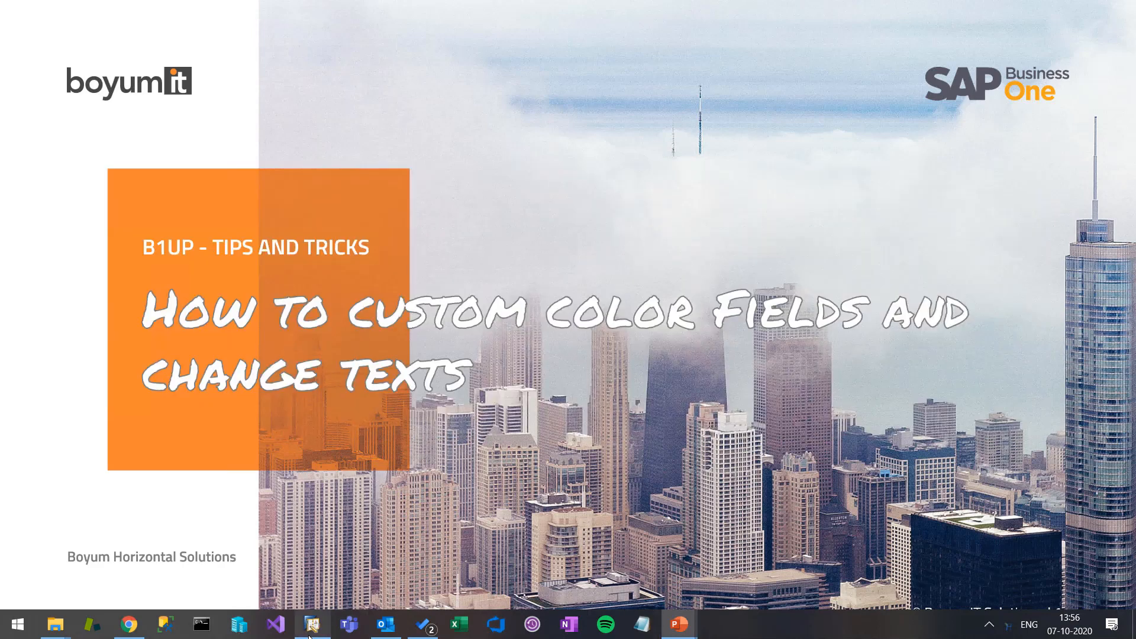
Step: Switch from the PowerPoint title slide to the SAP Business One window
left_click(310, 624)
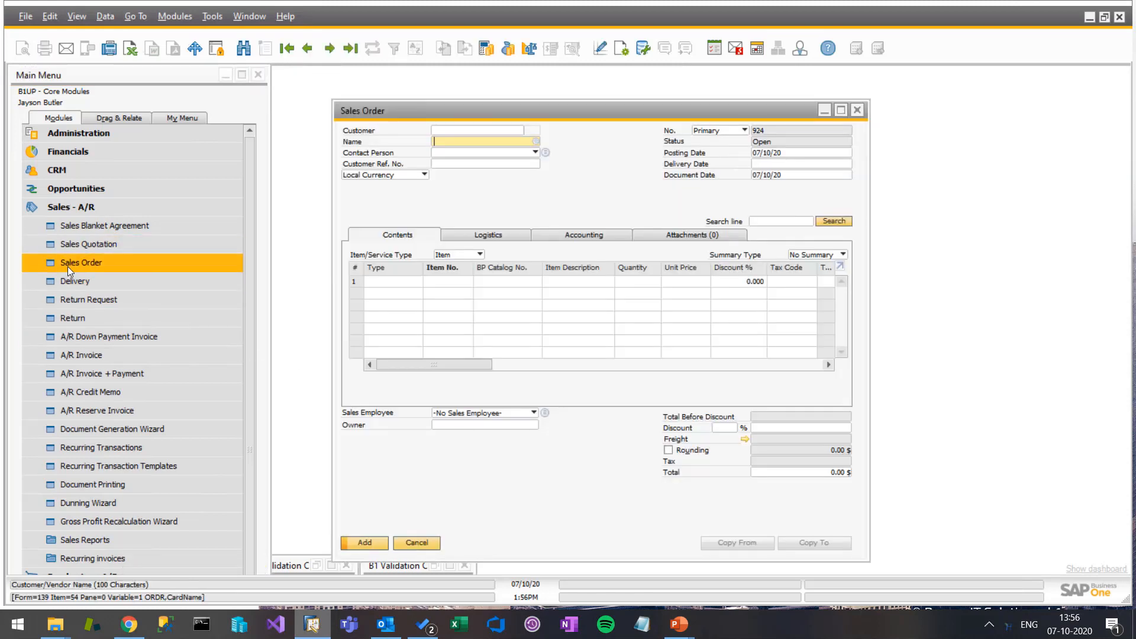
mouse_move(586, 191)
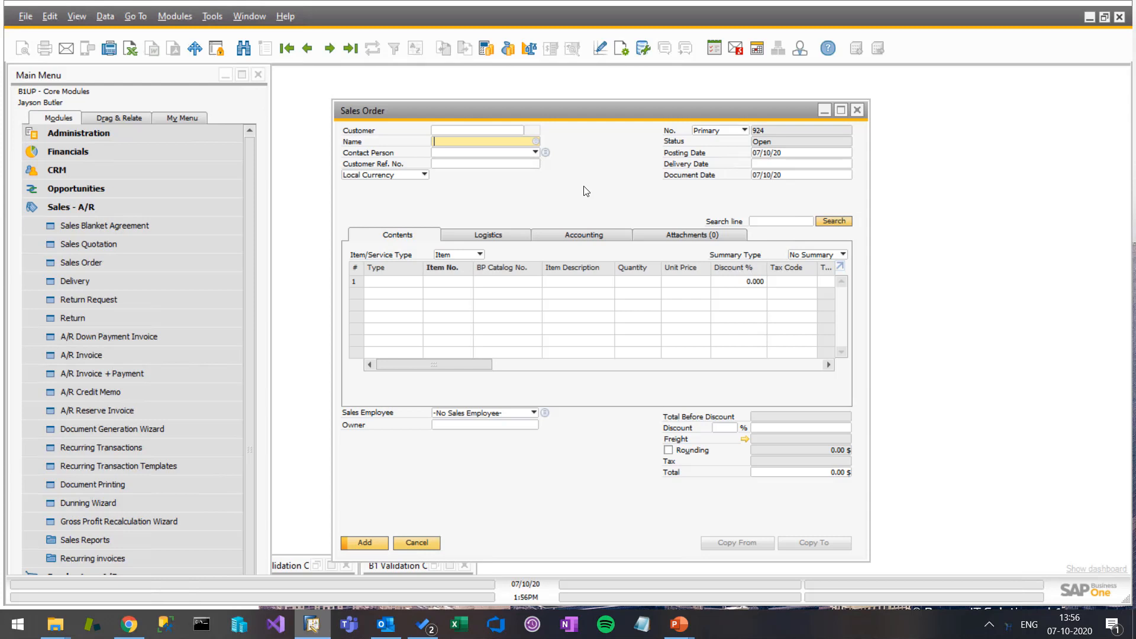
mouse_move(661, 196)
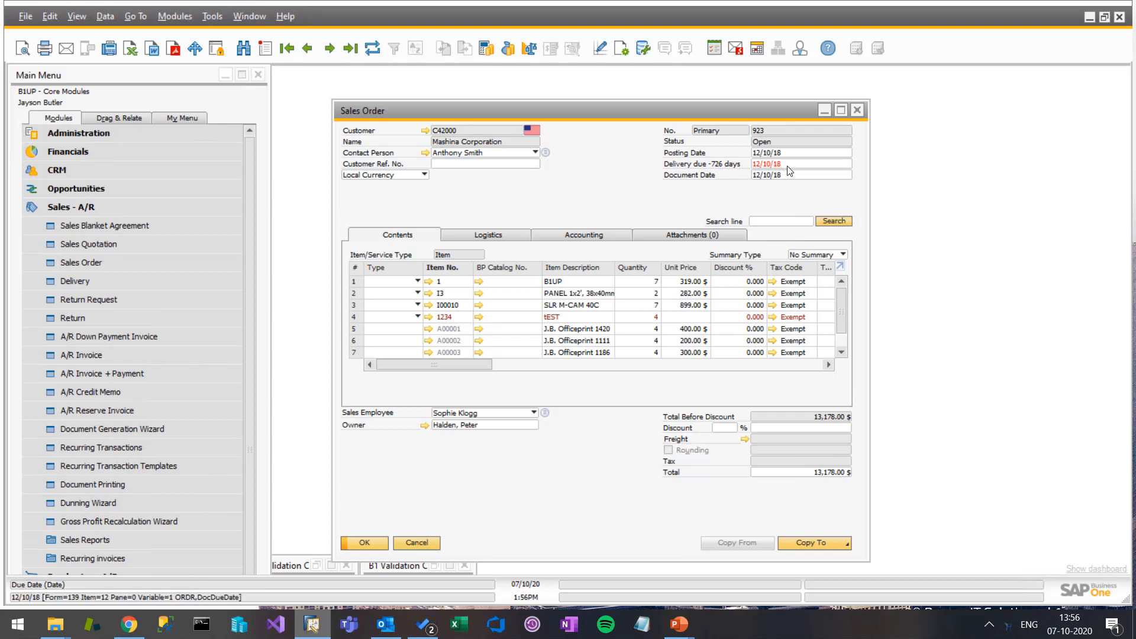
Step: Set order 923's delivery date to overdue dates, then to 10/10/20 ('in 3 days')
left_click(768, 164)
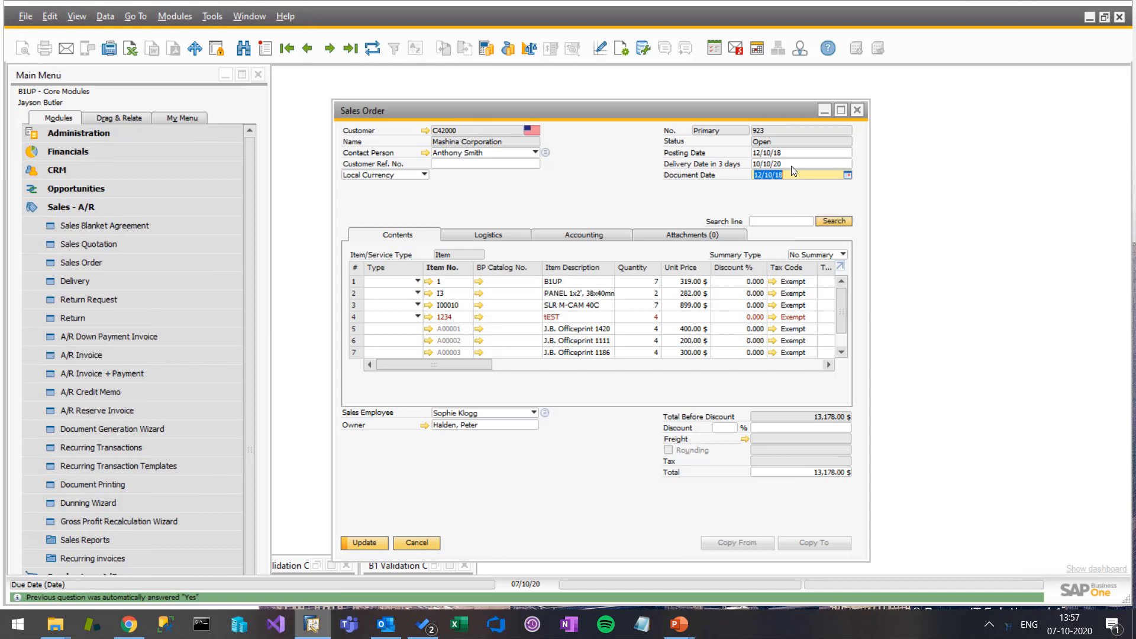
mouse_move(723, 170)
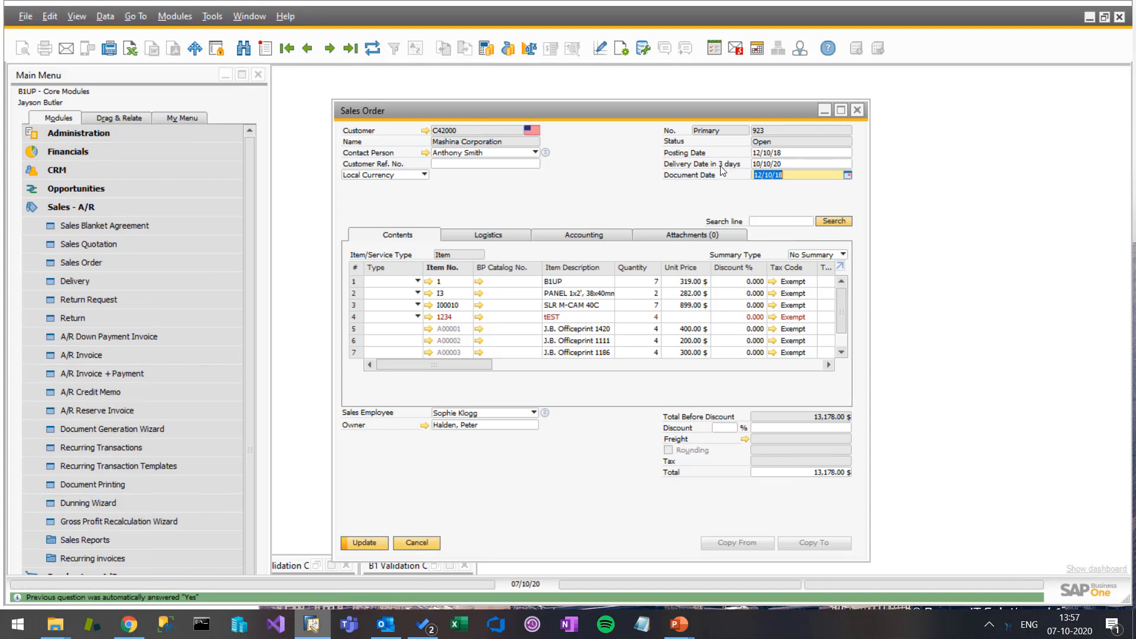
left_click(797, 164)
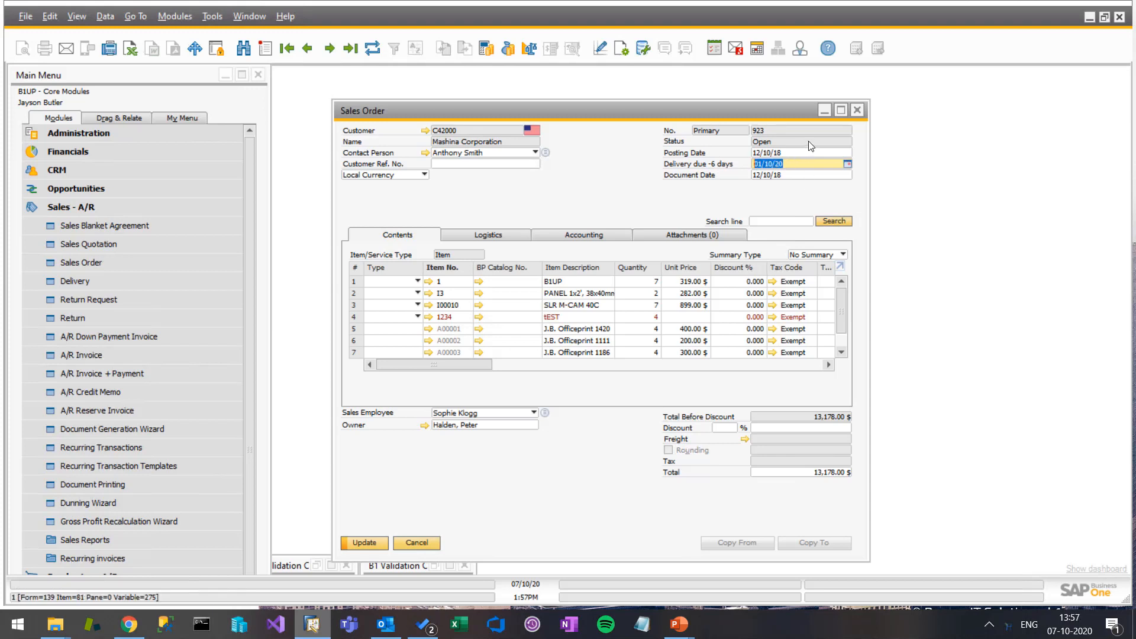
left_click(797, 152)
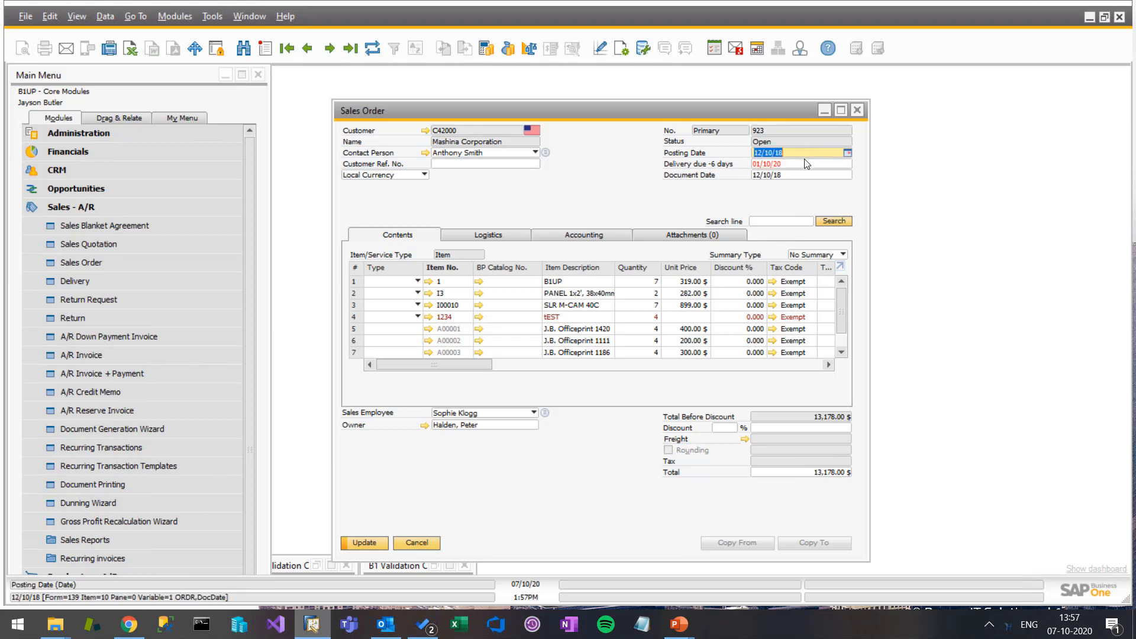
left_click(768, 175)
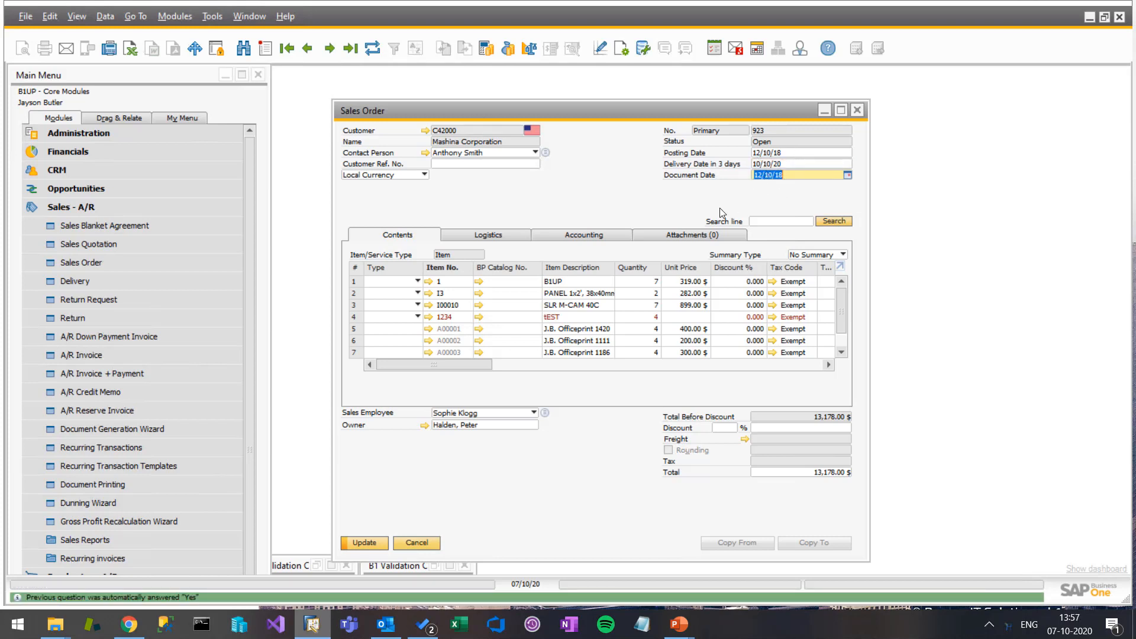
left_click(287, 48)
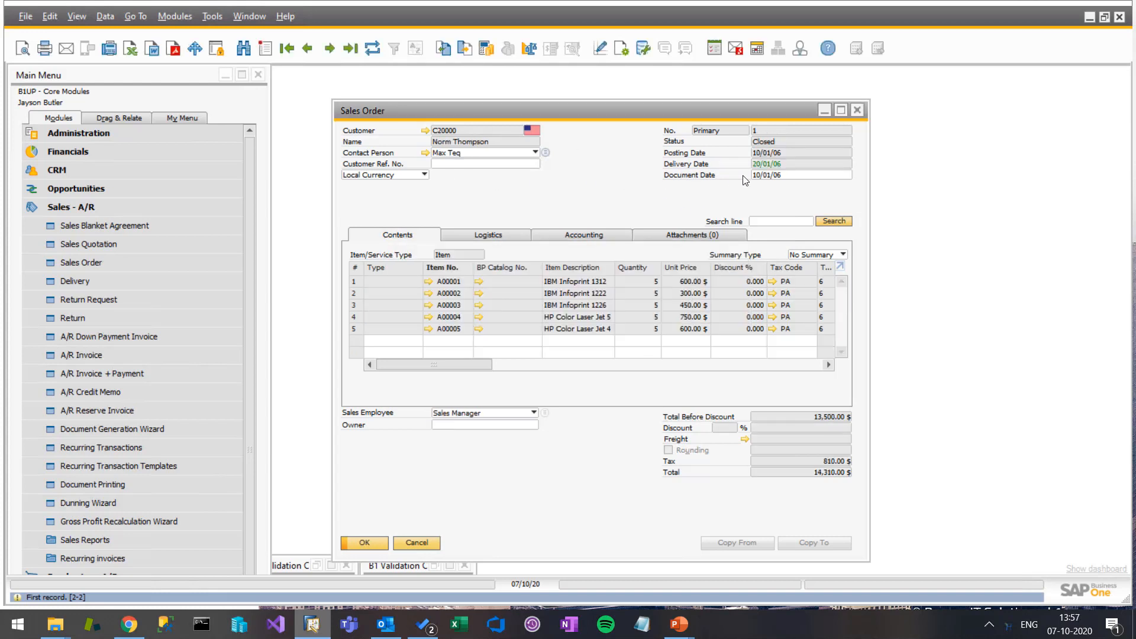
mouse_move(670, 220)
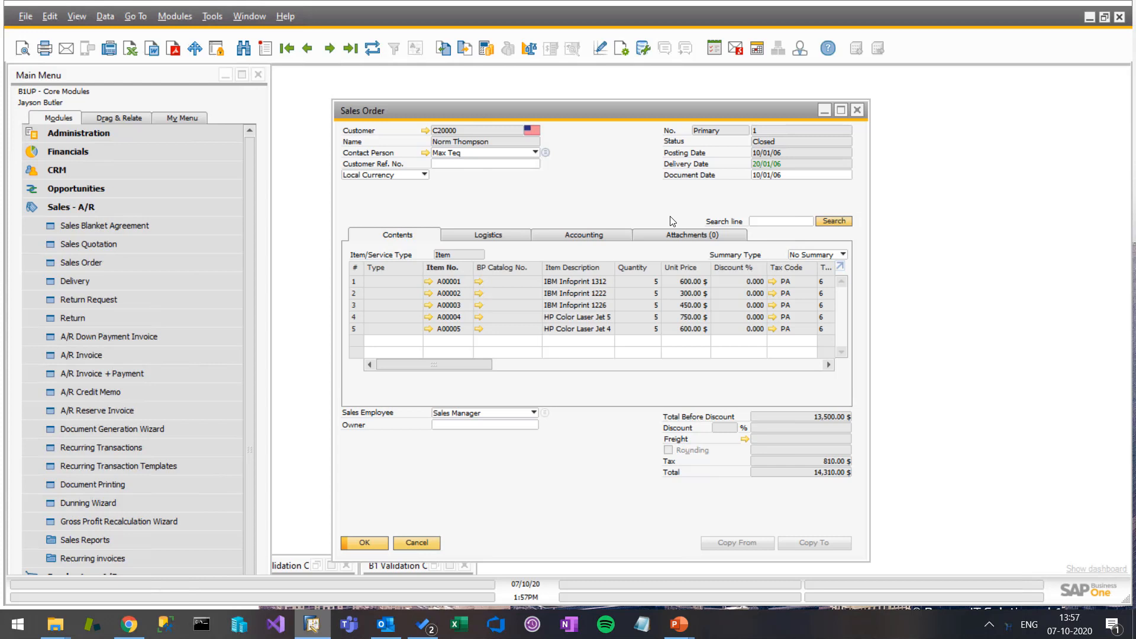
mouse_move(526, 160)
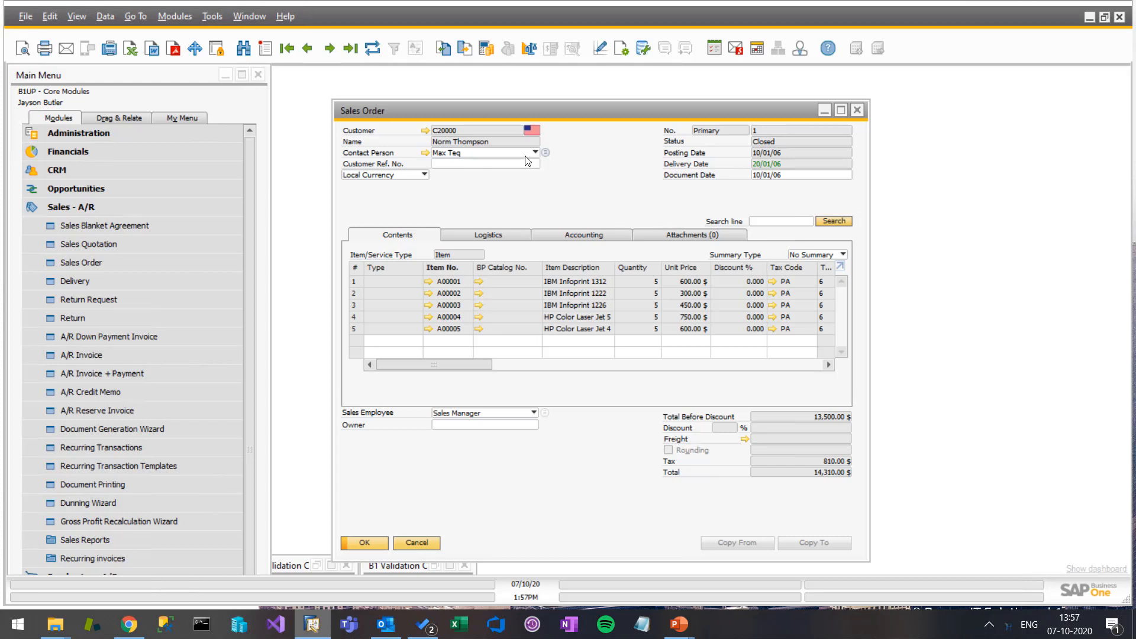
left_click(71, 318)
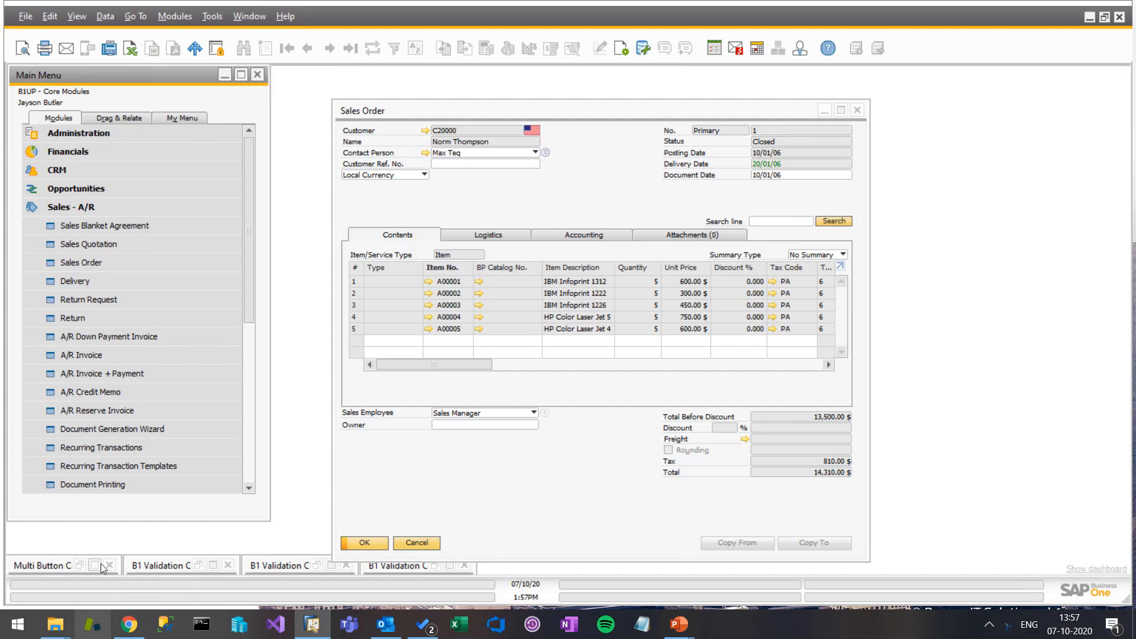
Step: Restore the 'Reset due Date' validation rule, then start blank Sales Order 924
right_click(163, 565)
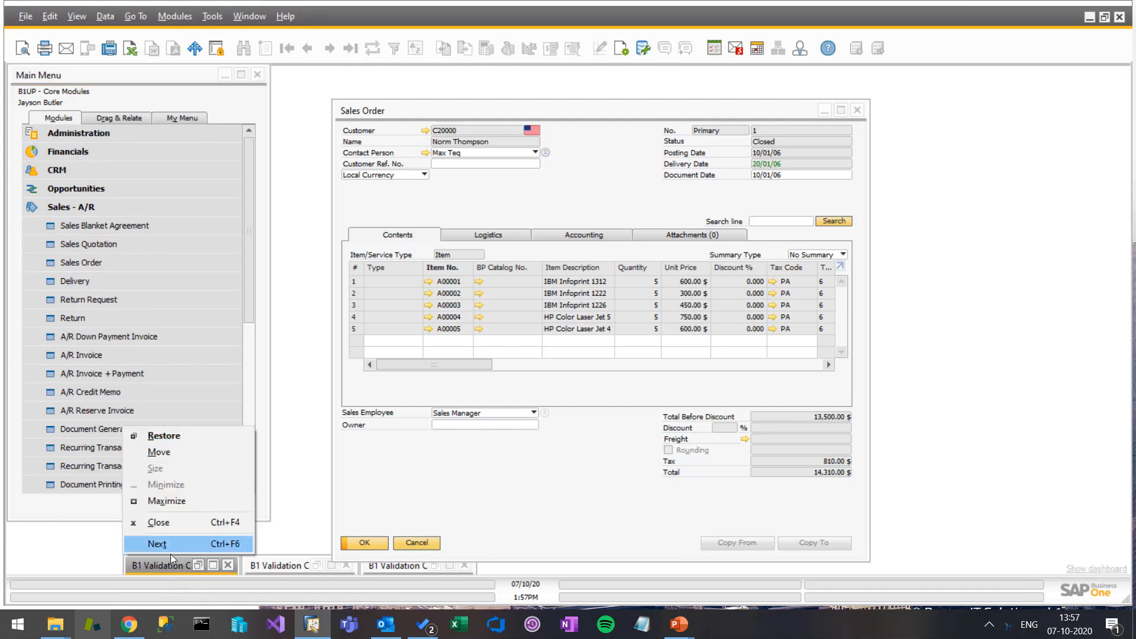
left_click(156, 545)
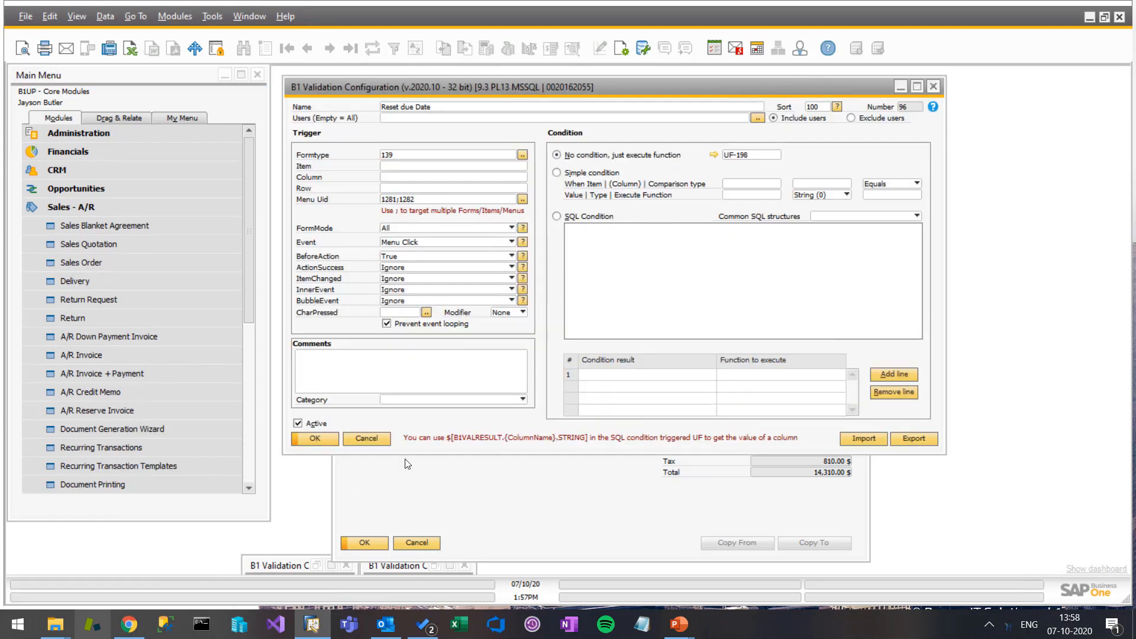
mouse_move(426, 133)
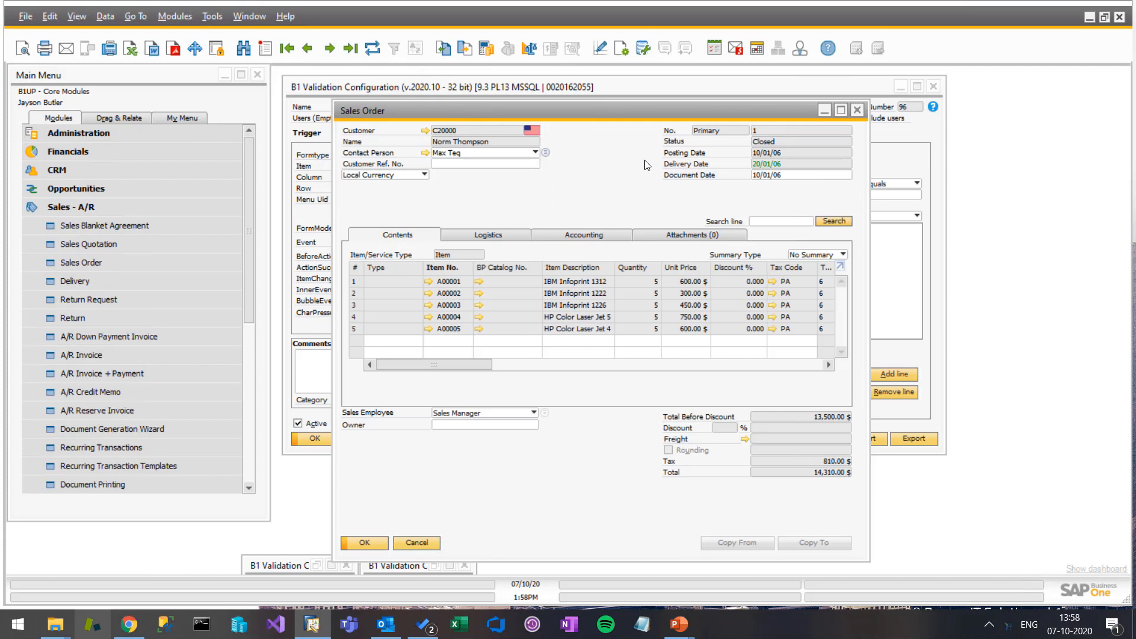
left_click(328, 48)
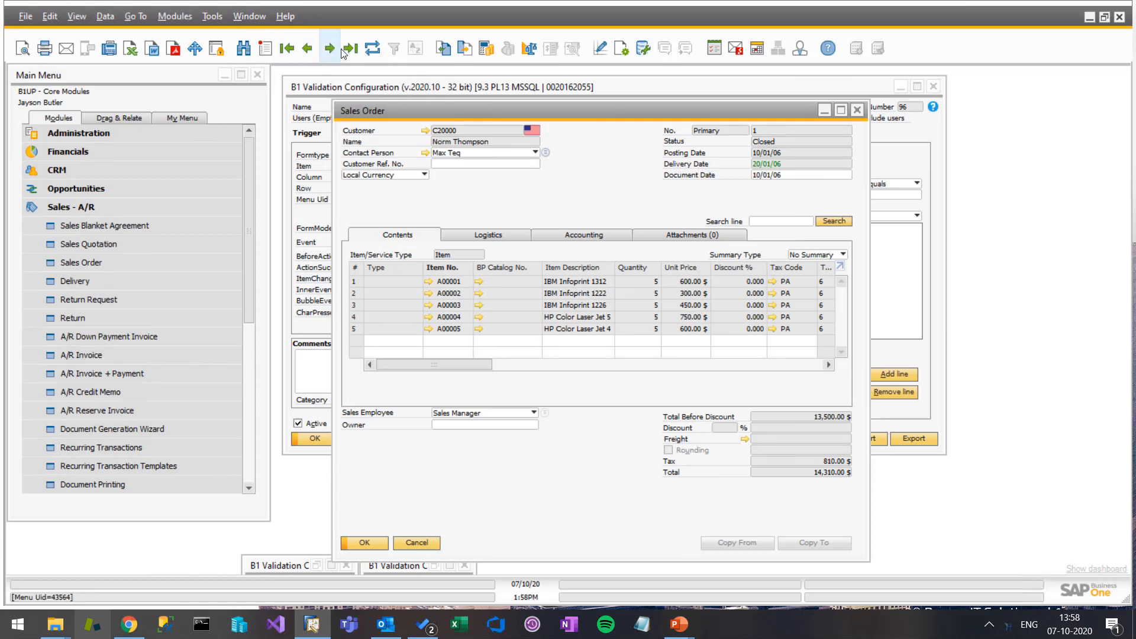
left_click(328, 48)
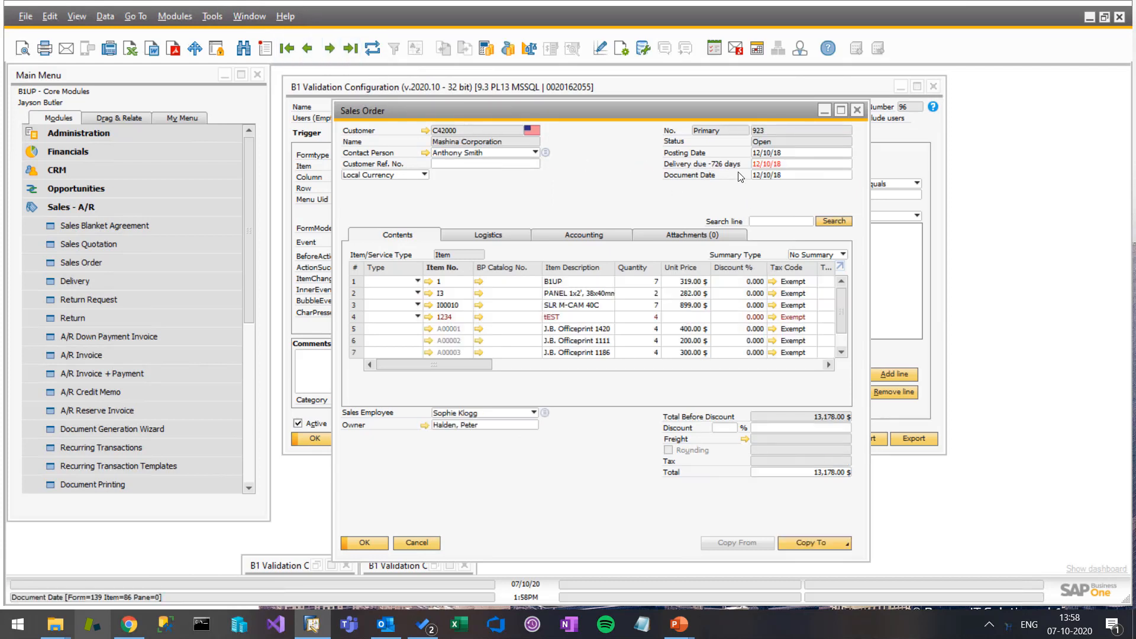
left_click(285, 48)
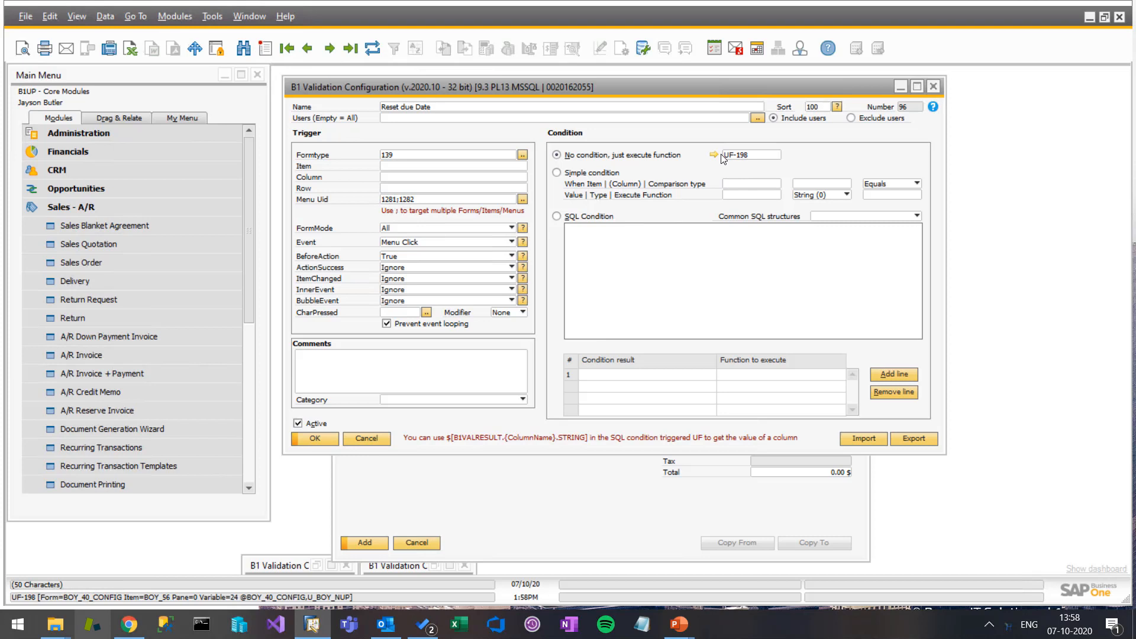
left_click(707, 155)
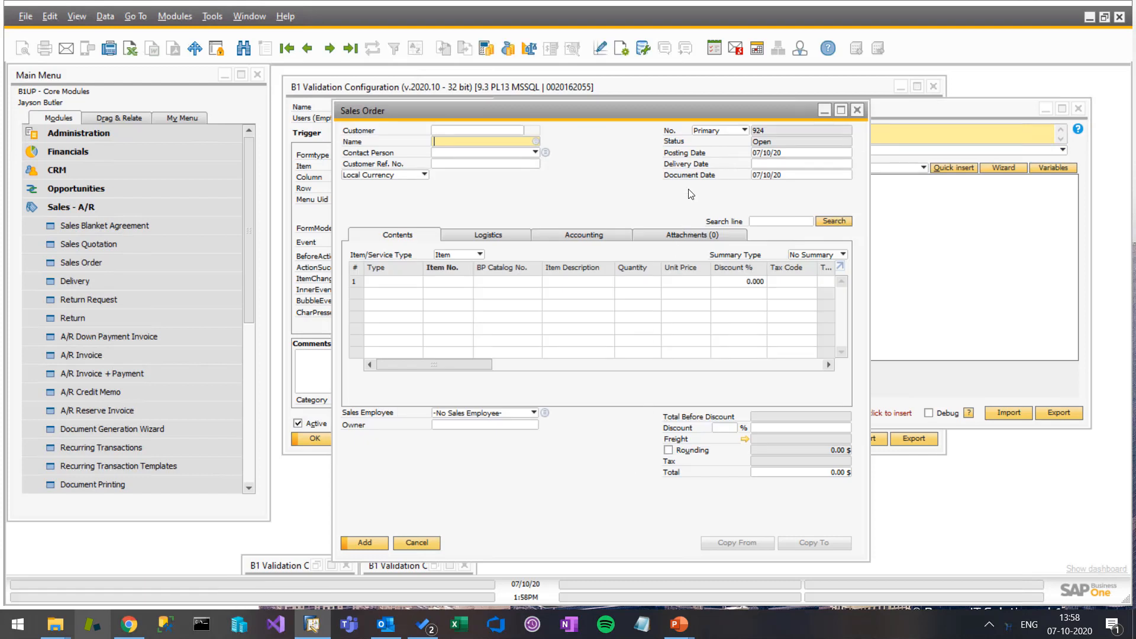
mouse_move(746, 172)
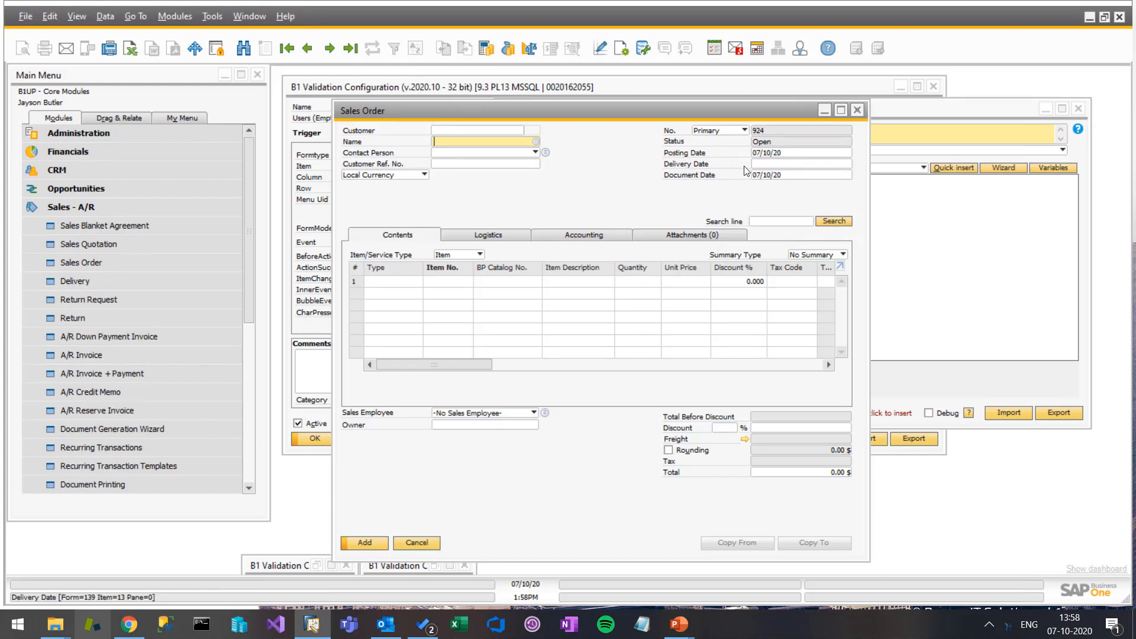
mouse_move(729, 174)
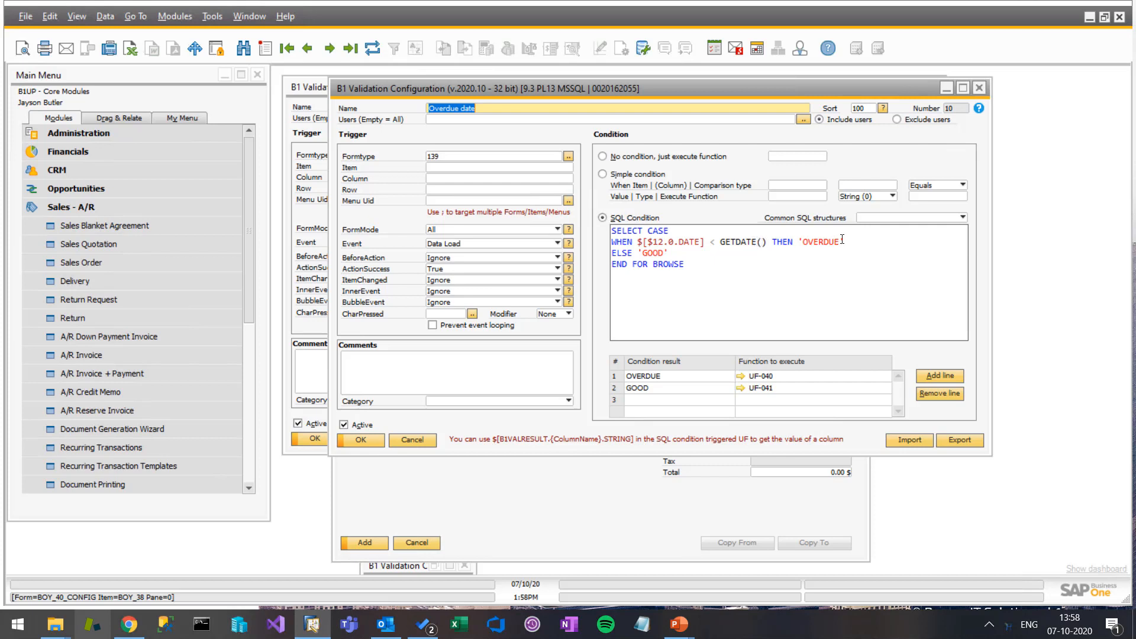
mouse_move(672, 262)
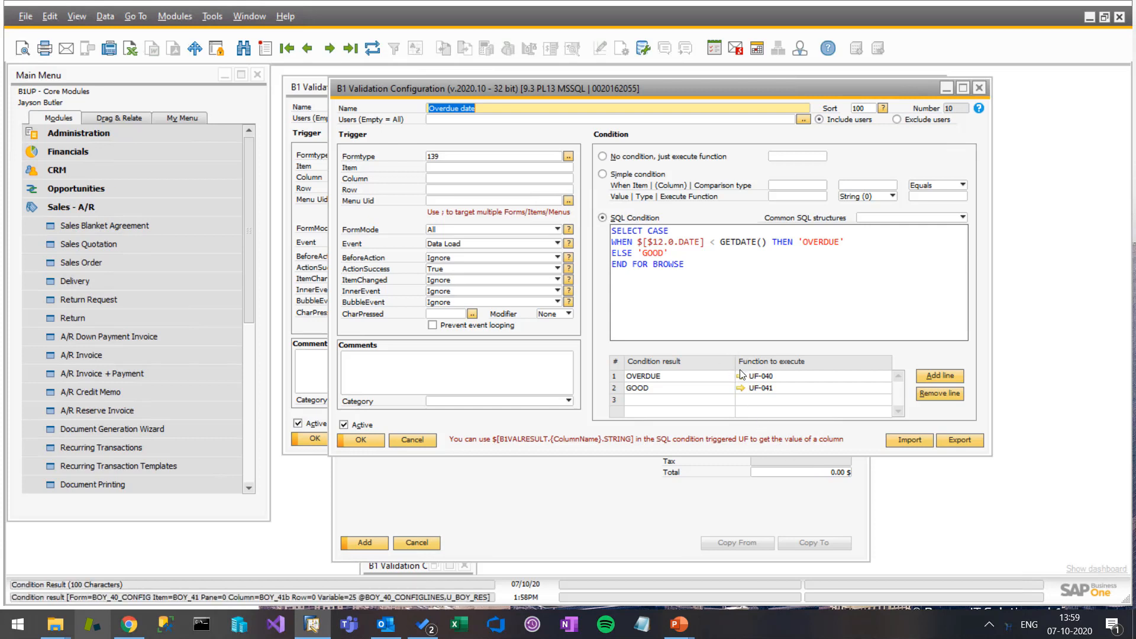
Step: Open UF-040 'Color due date red', which the Overdue date rule runs for OVERDUE
left_click(739, 375)
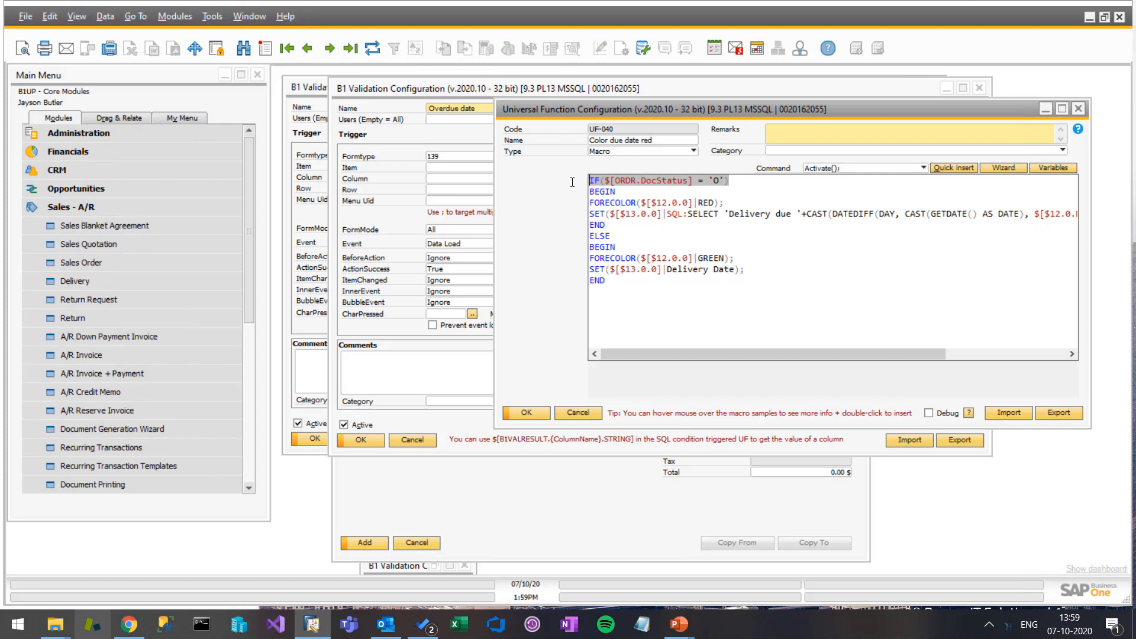
Step: Review the UF-040 macro, then bring blank Sales Order 924 back to front
left_click(723, 203)
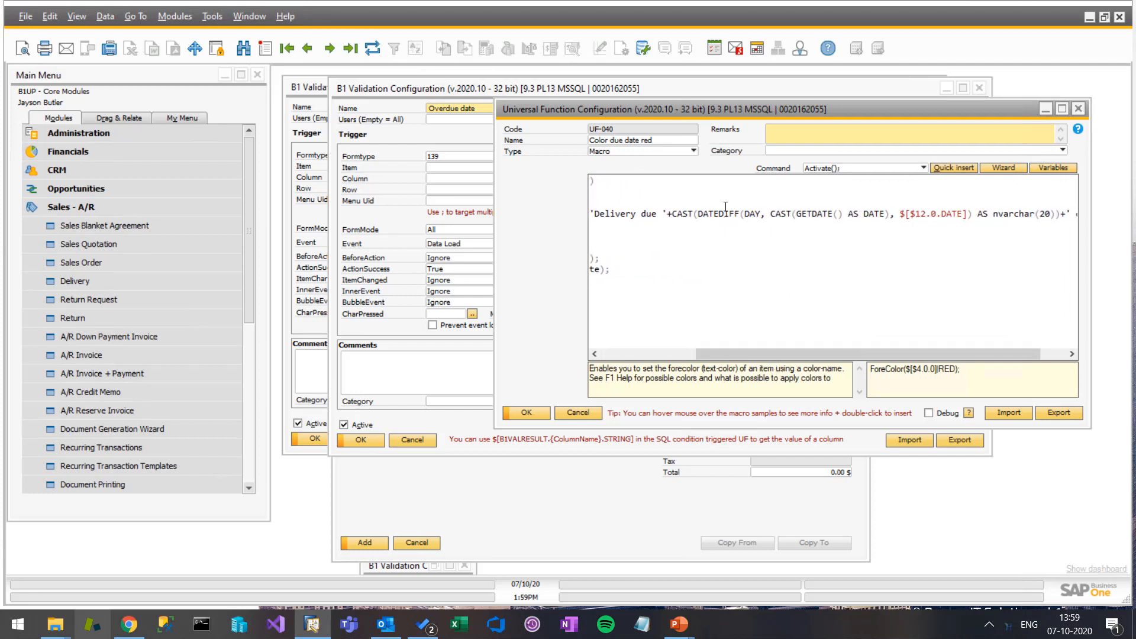
mouse_move(839, 230)
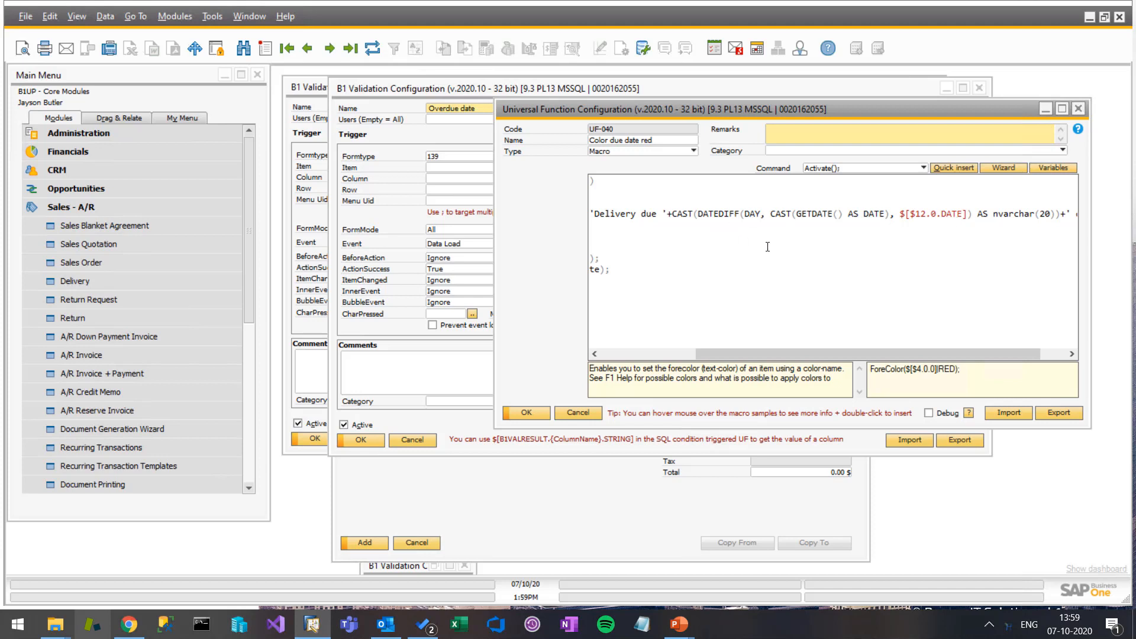
mouse_move(842, 349)
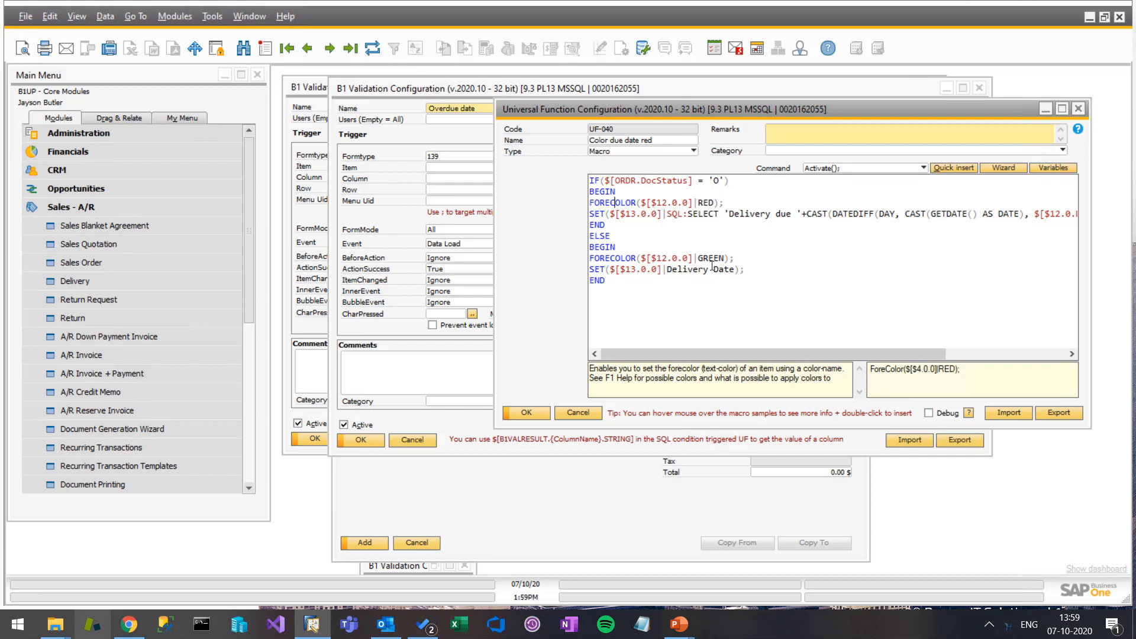
mouse_move(713, 263)
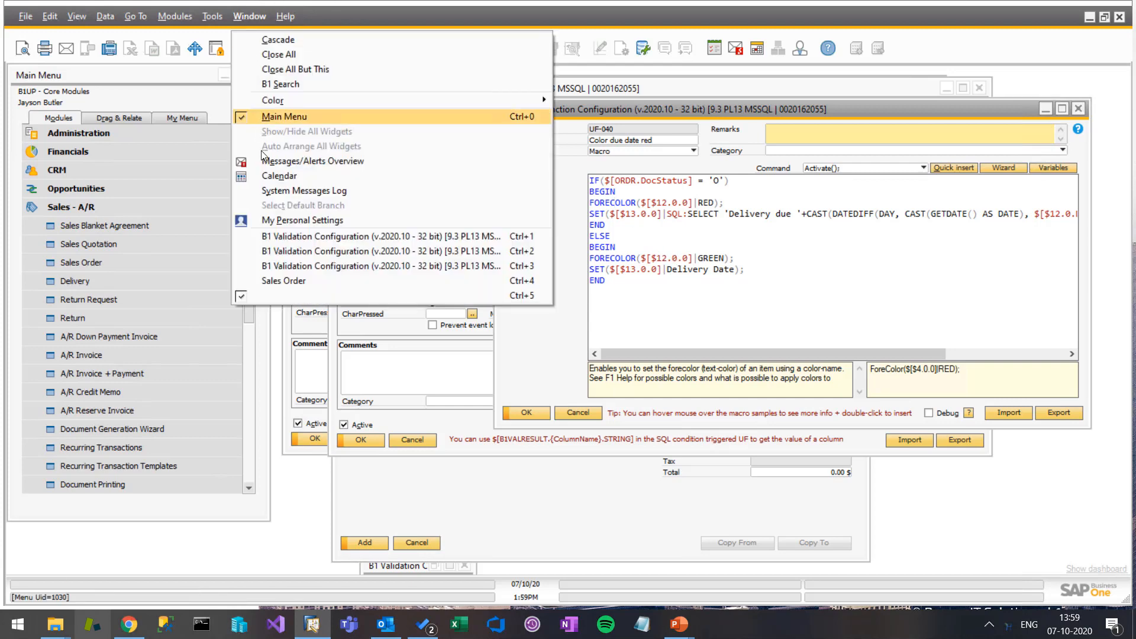
left_click(284, 281)
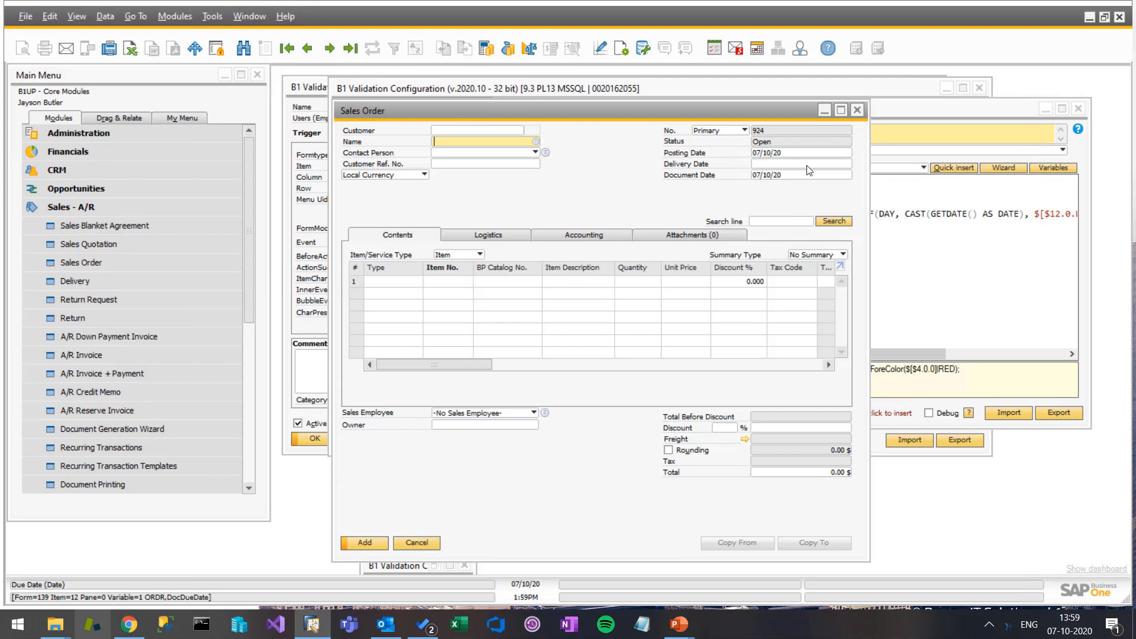
mouse_move(808, 168)
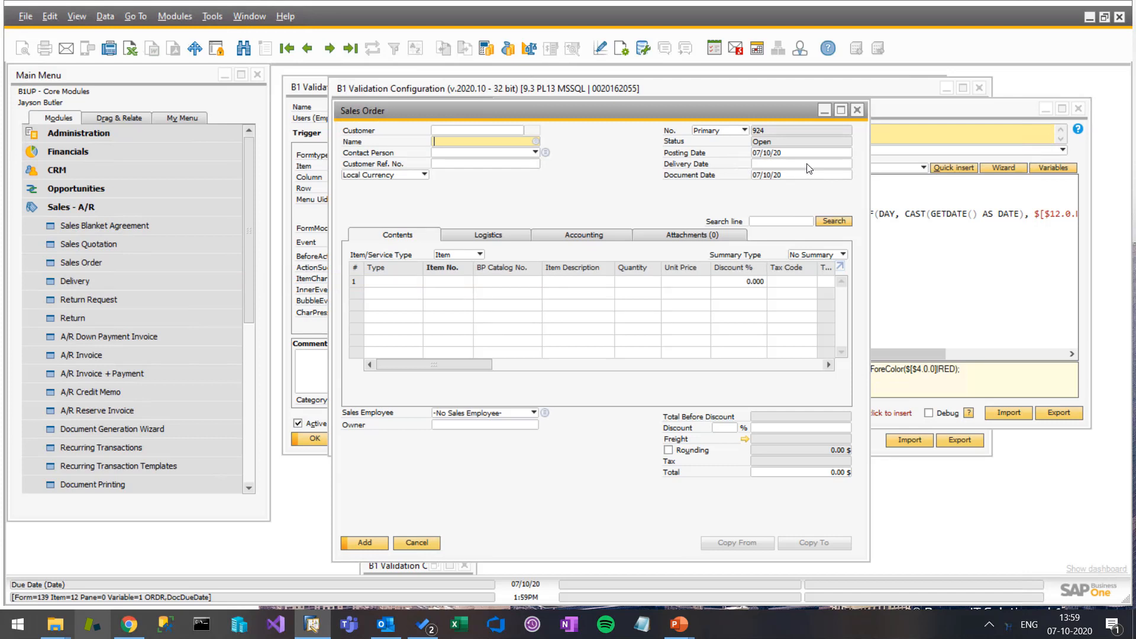
mouse_move(717, 174)
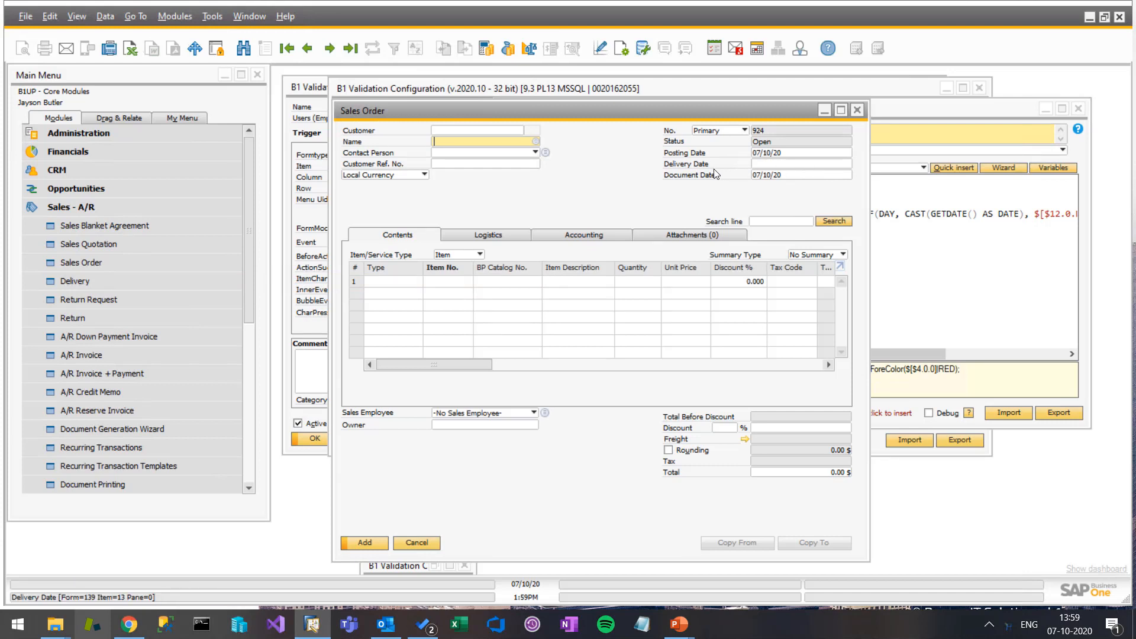
mouse_move(701, 170)
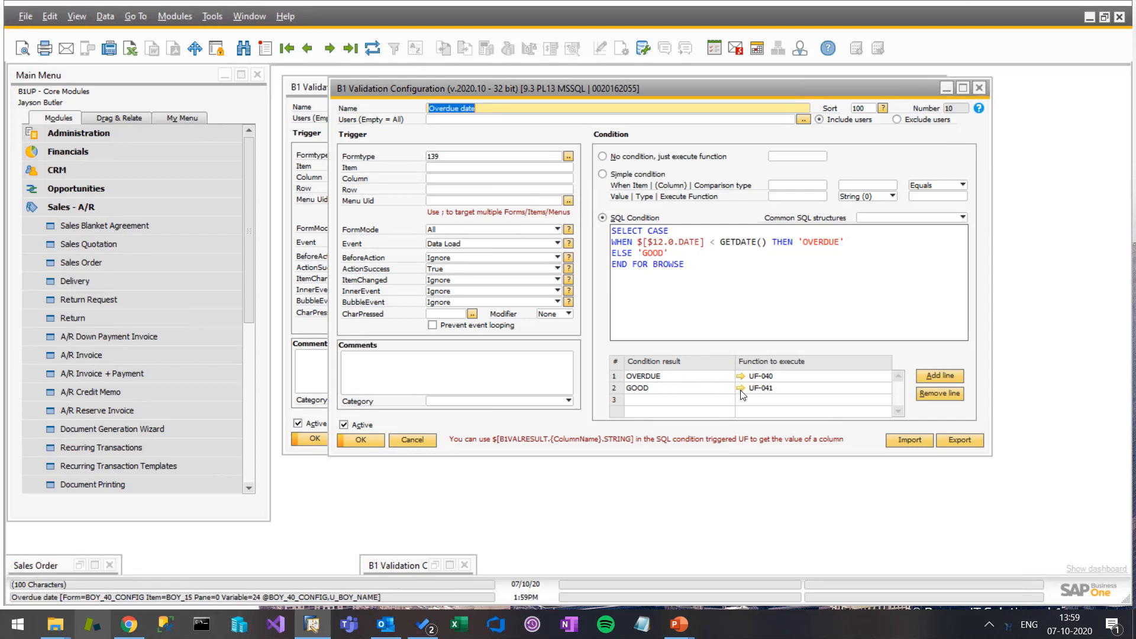
left_click(741, 388)
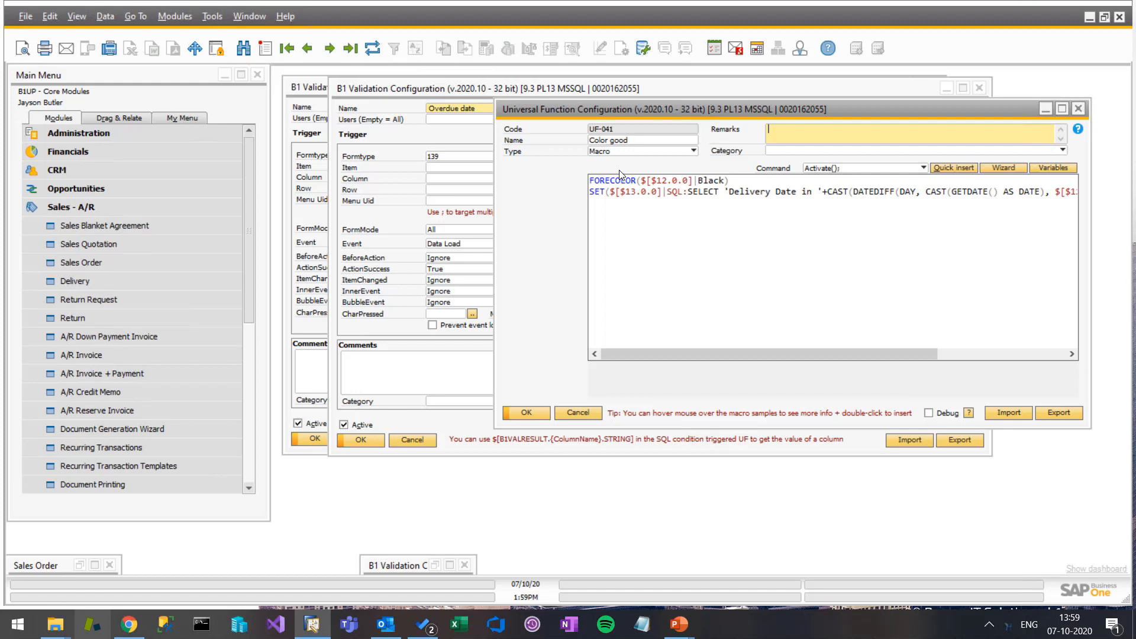
left_click(736, 180)
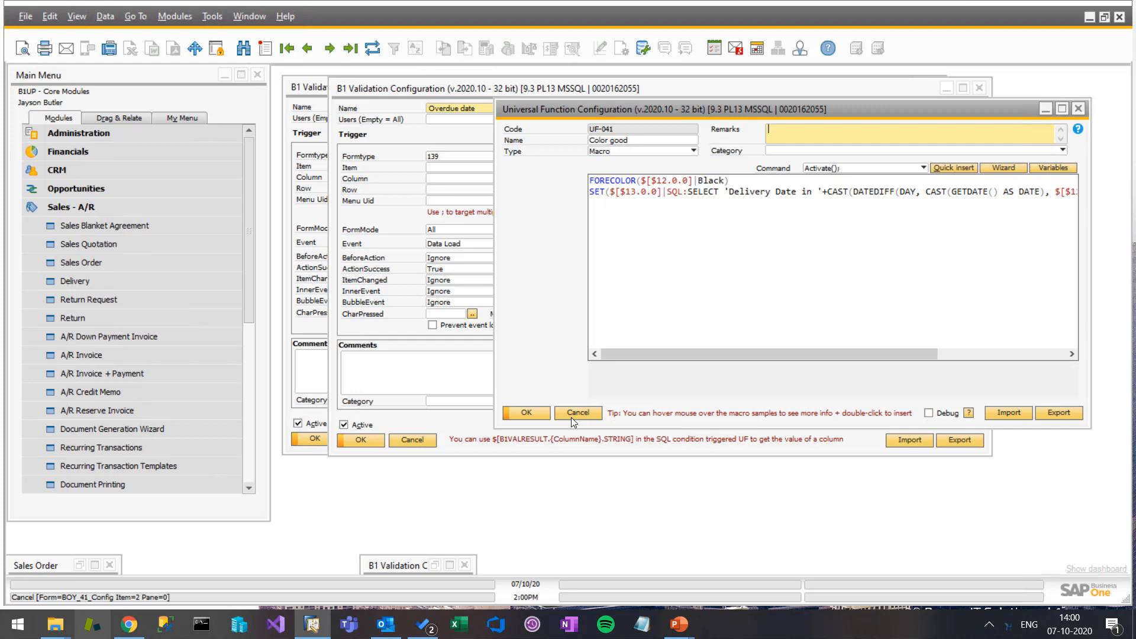
left_click(578, 413)
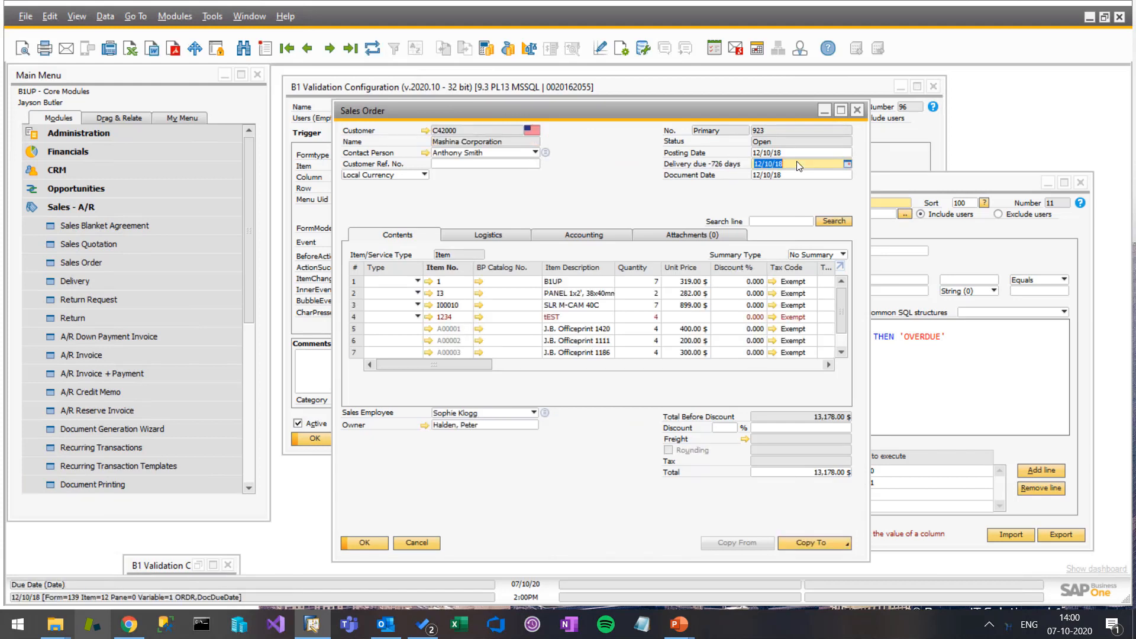
Step: Enter 10/10/20 as order 923's delivery date, then discard the unsaved change
type("1")
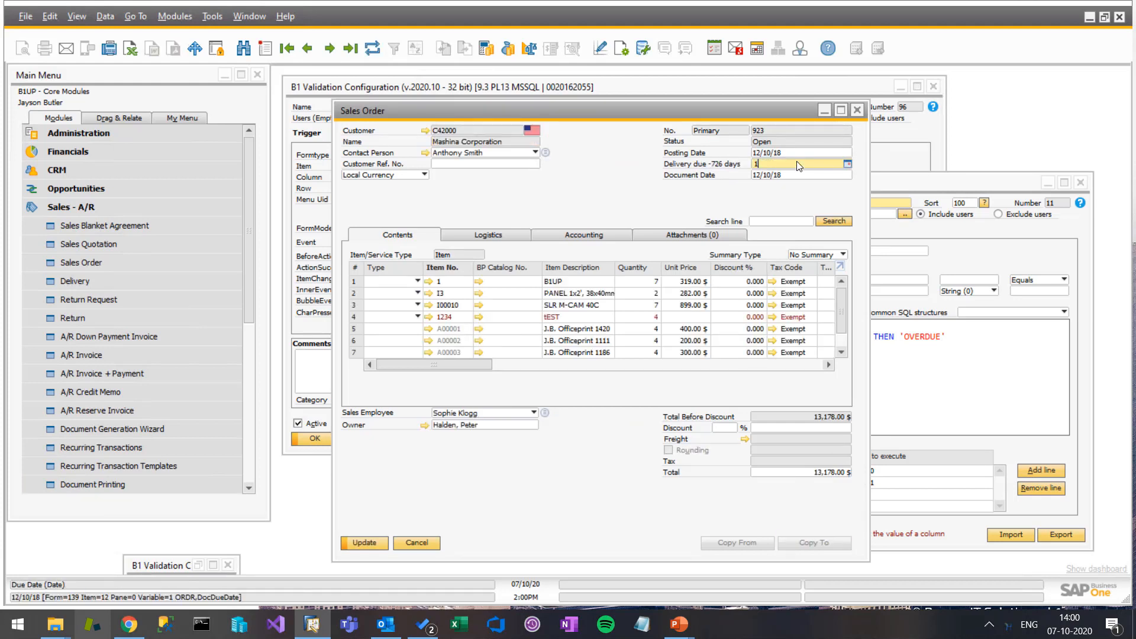
type("10/10/20")
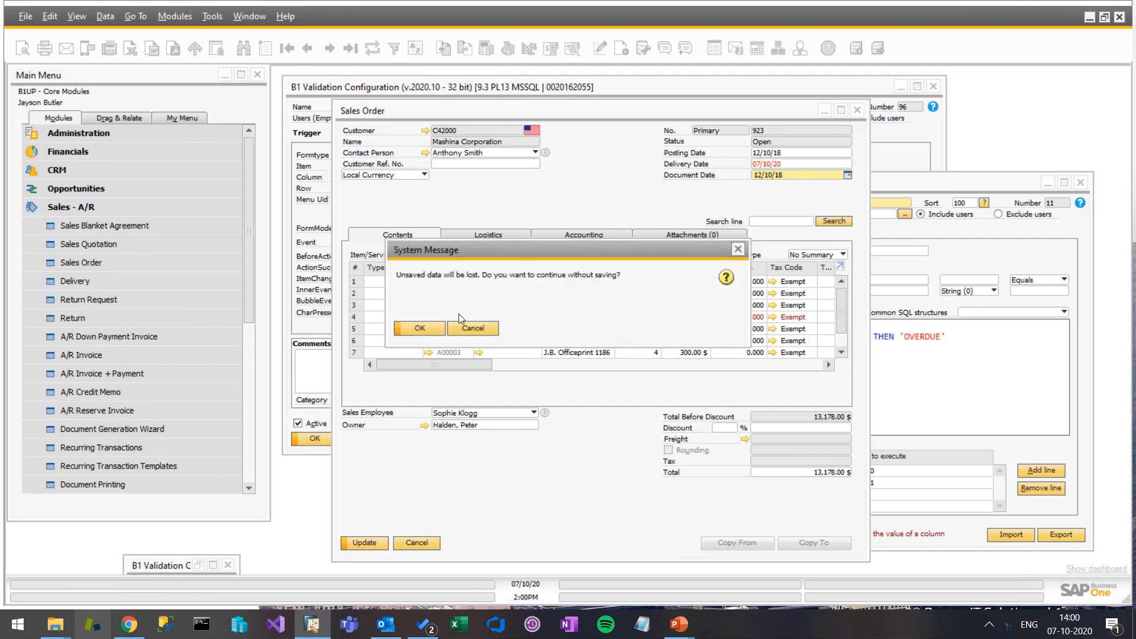
left_click(419, 328)
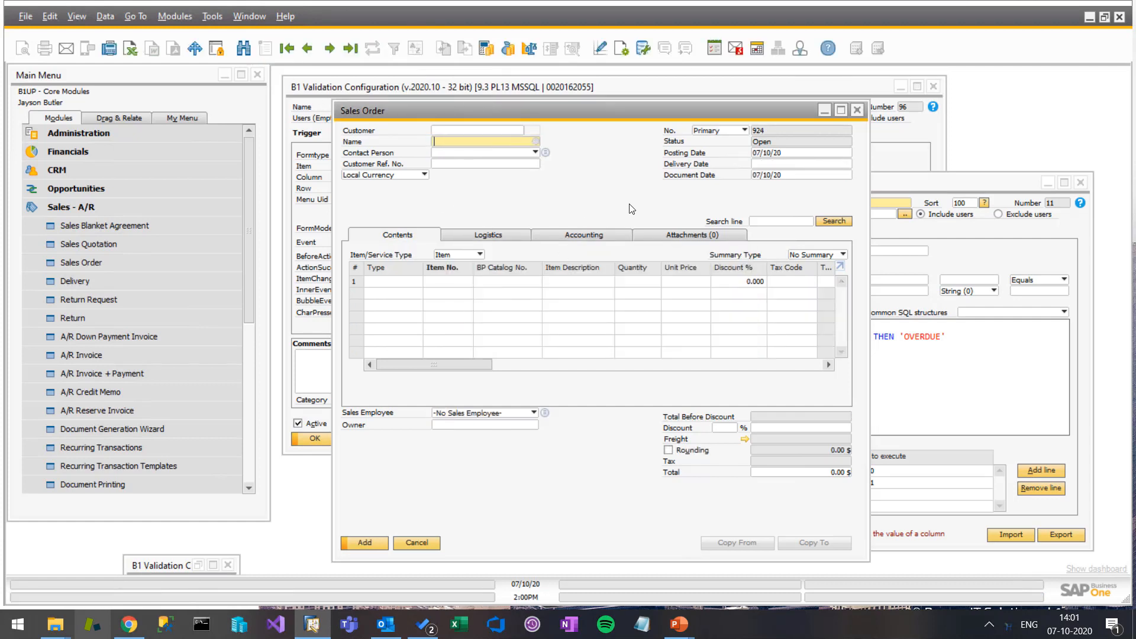